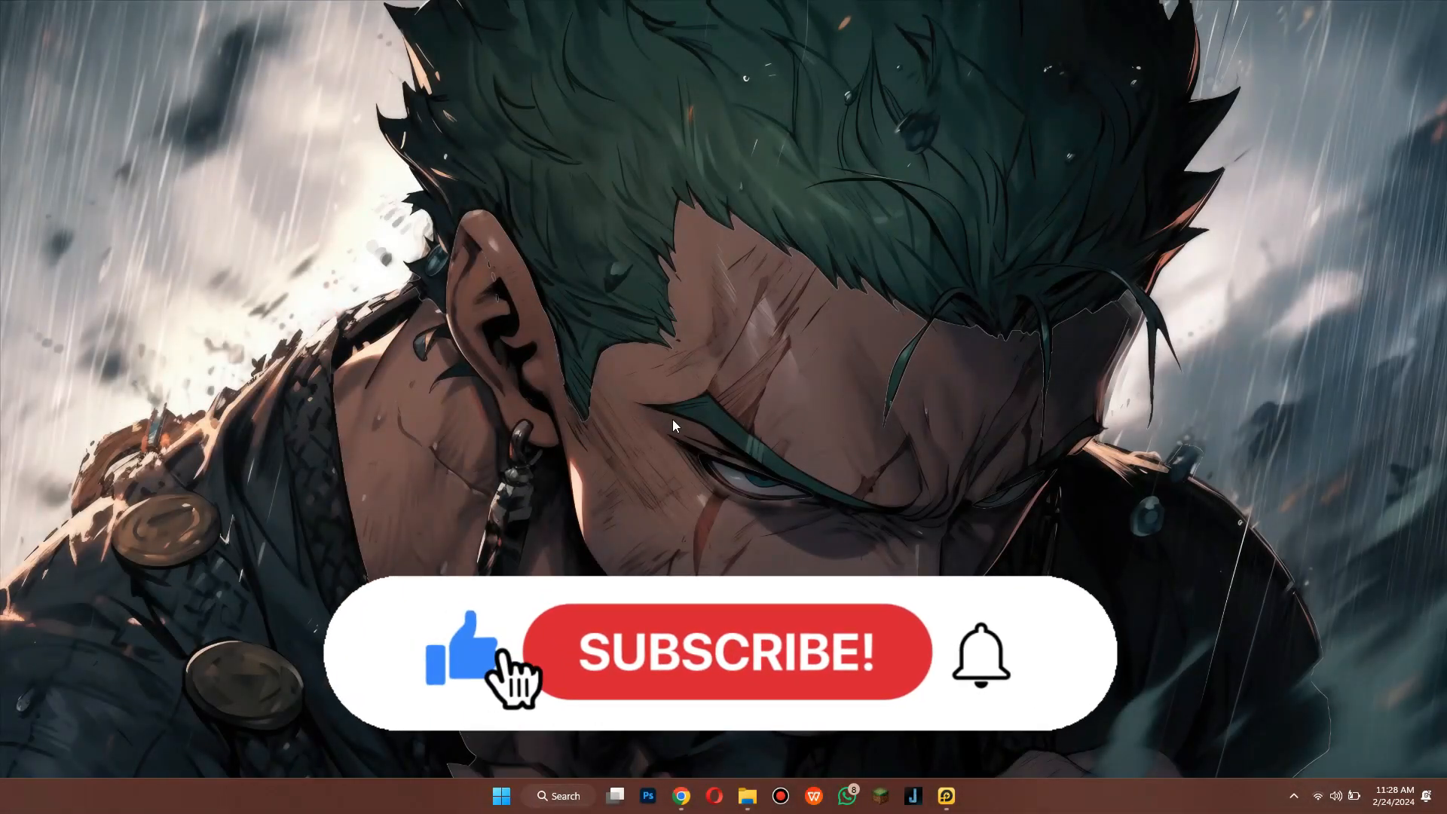
Go to the LDPlayer homepage via the 'LDPlayer - Lightweight & Fast Android Emulator for PC' result.
click(725, 651)
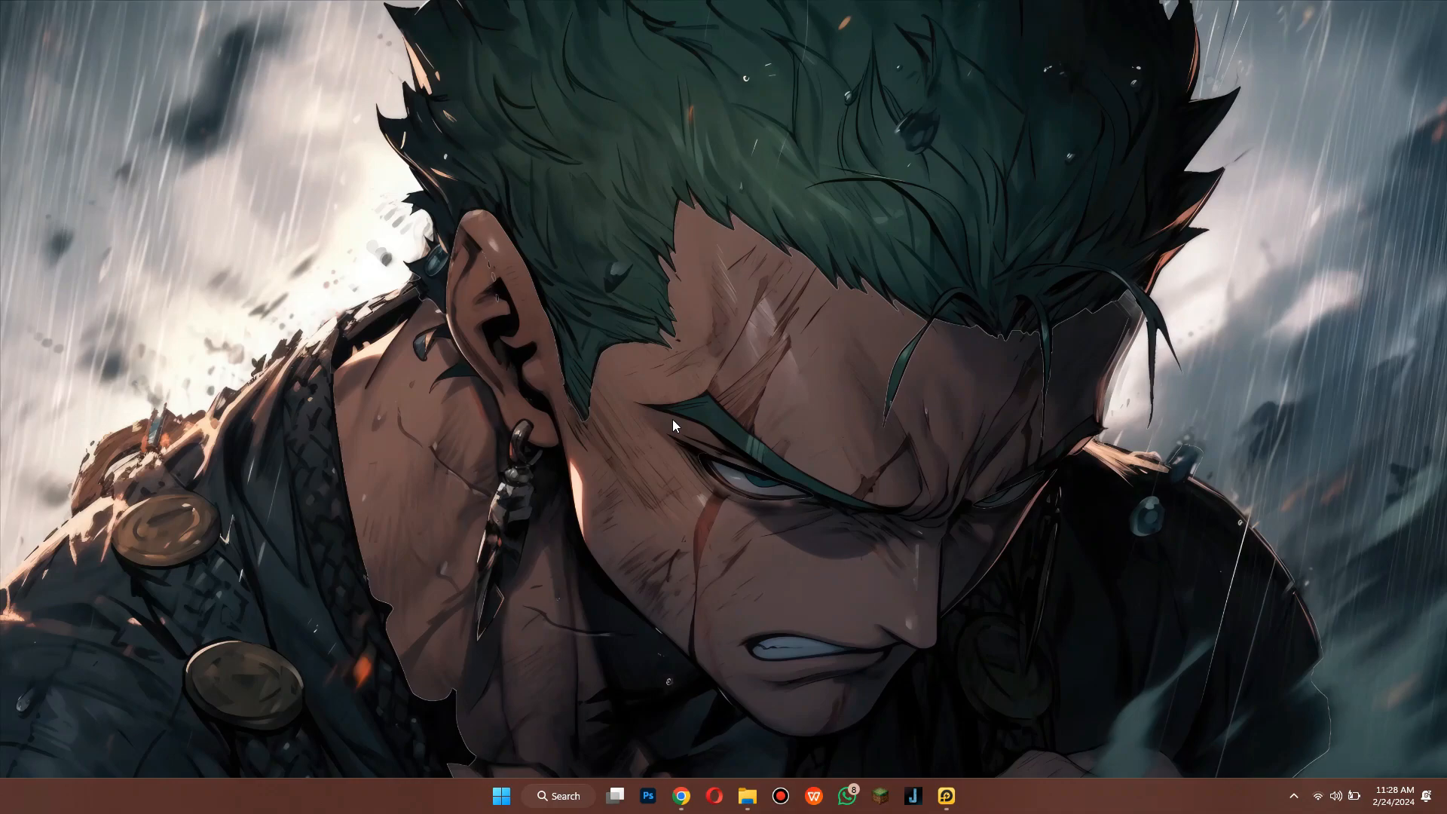
mouse_move(698, 739)
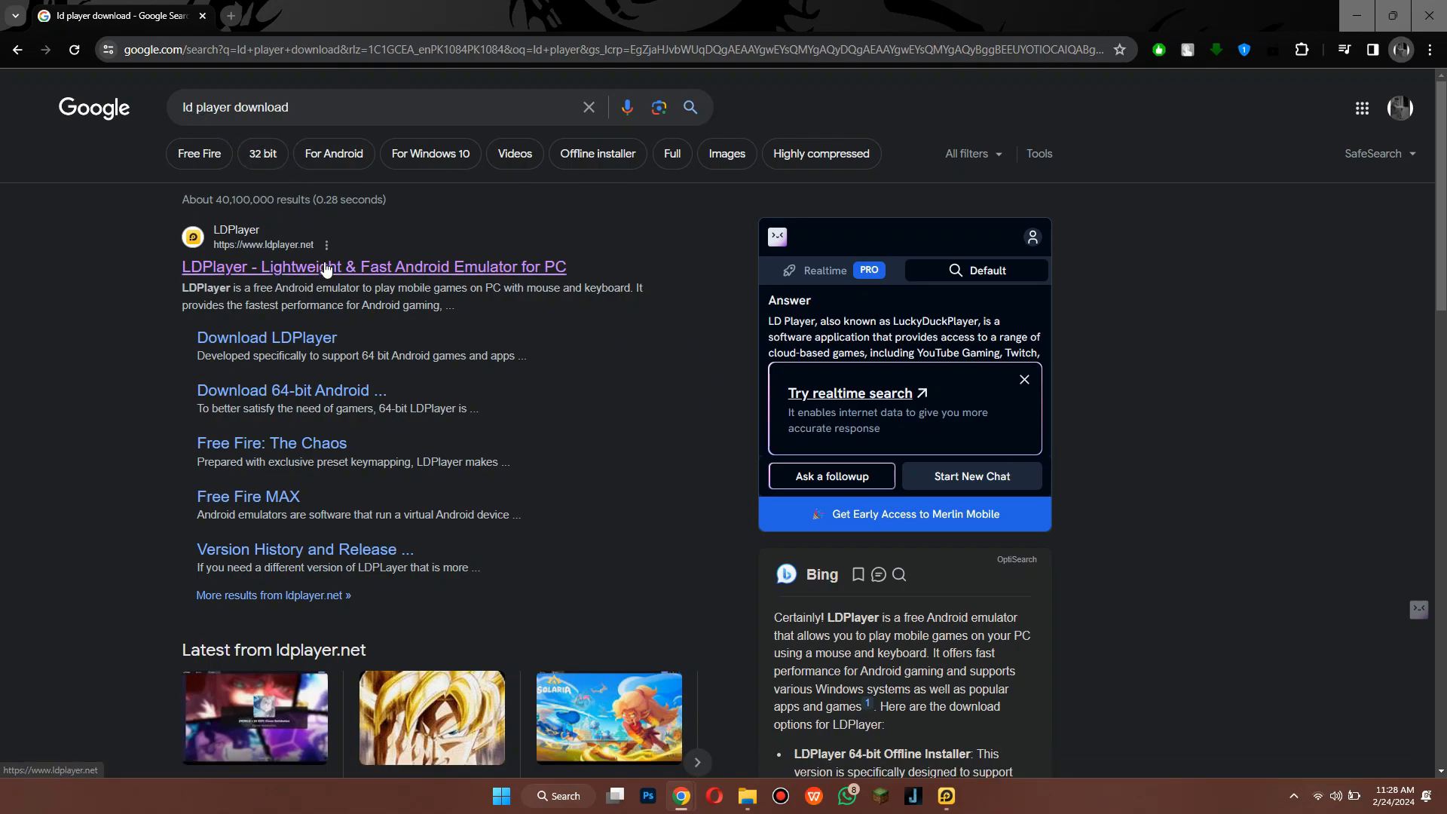
click(372, 267)
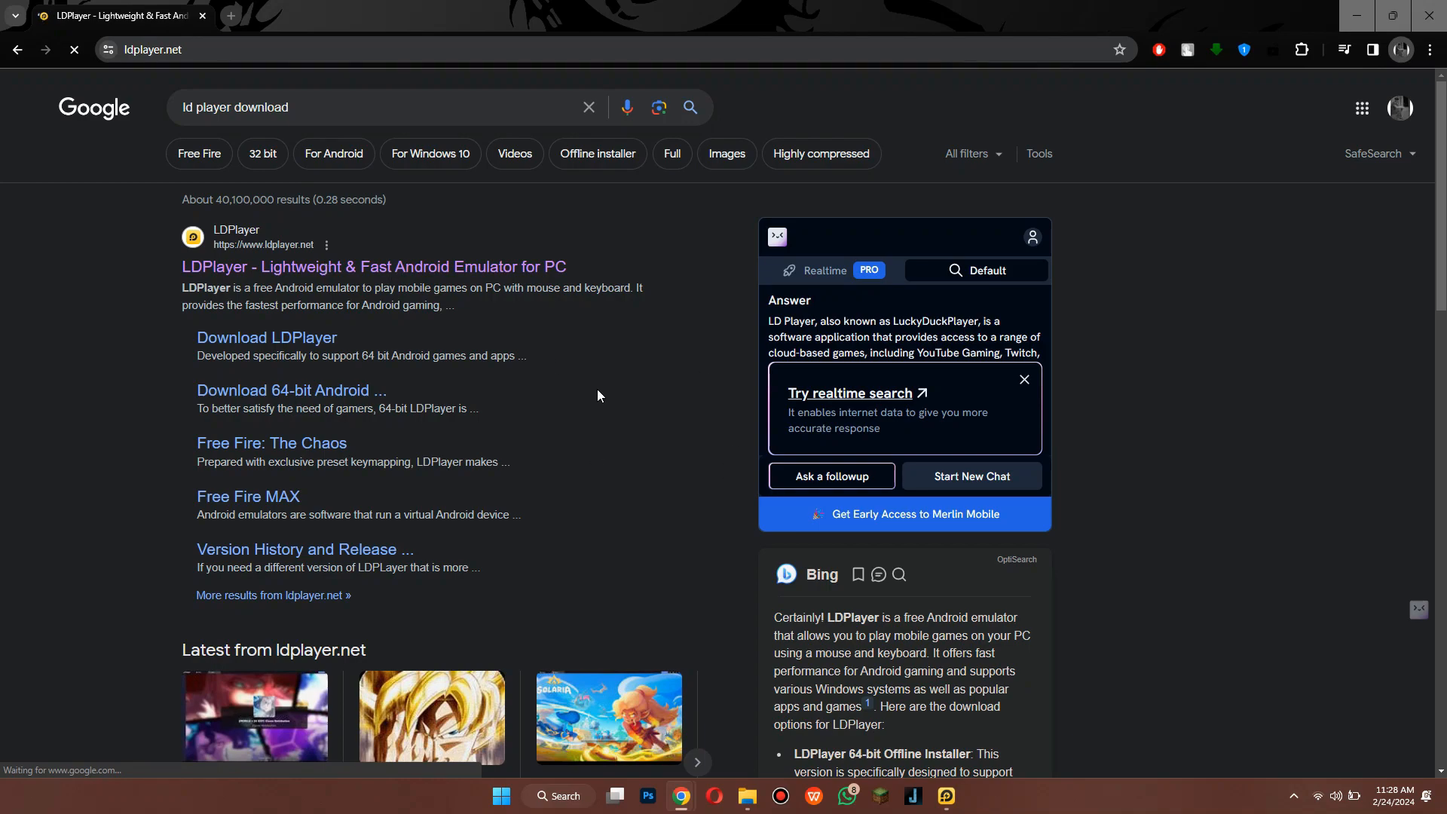
click(372, 265)
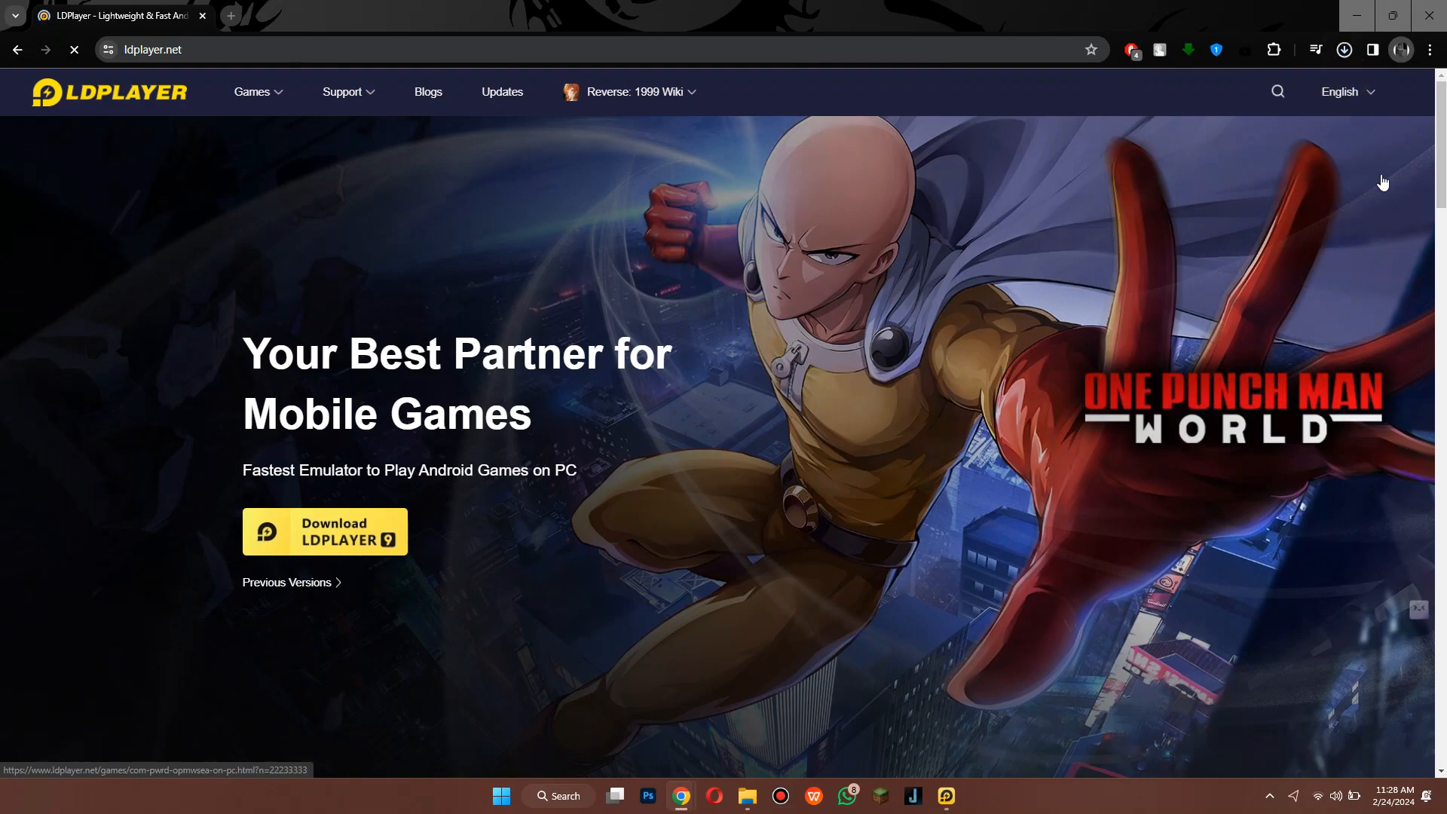
Download LDPlayer 9, confirm the D:\LDPlayer\LDPlayer9\ setup path and begin the install.
click(324, 531)
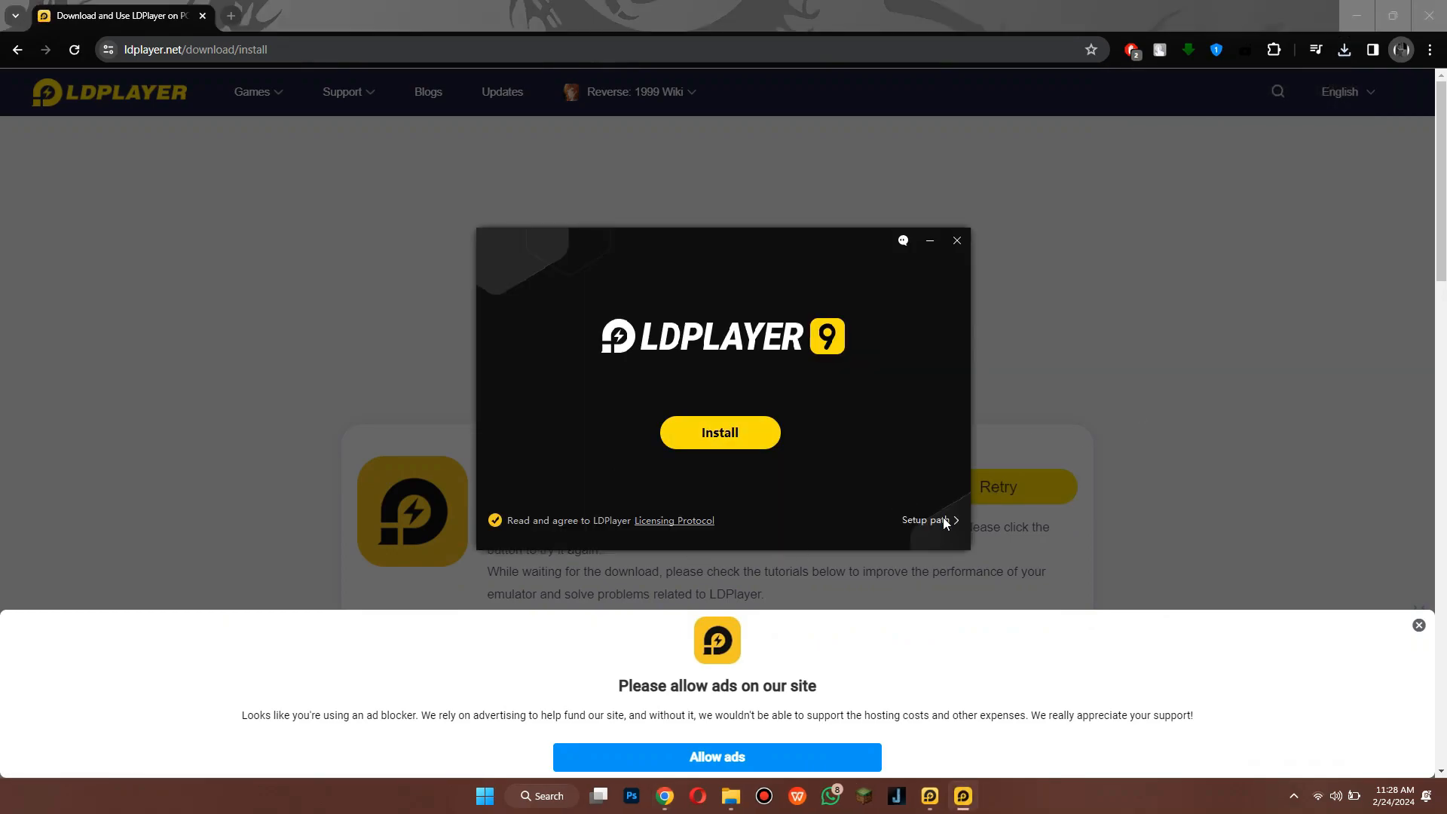
click(927, 520)
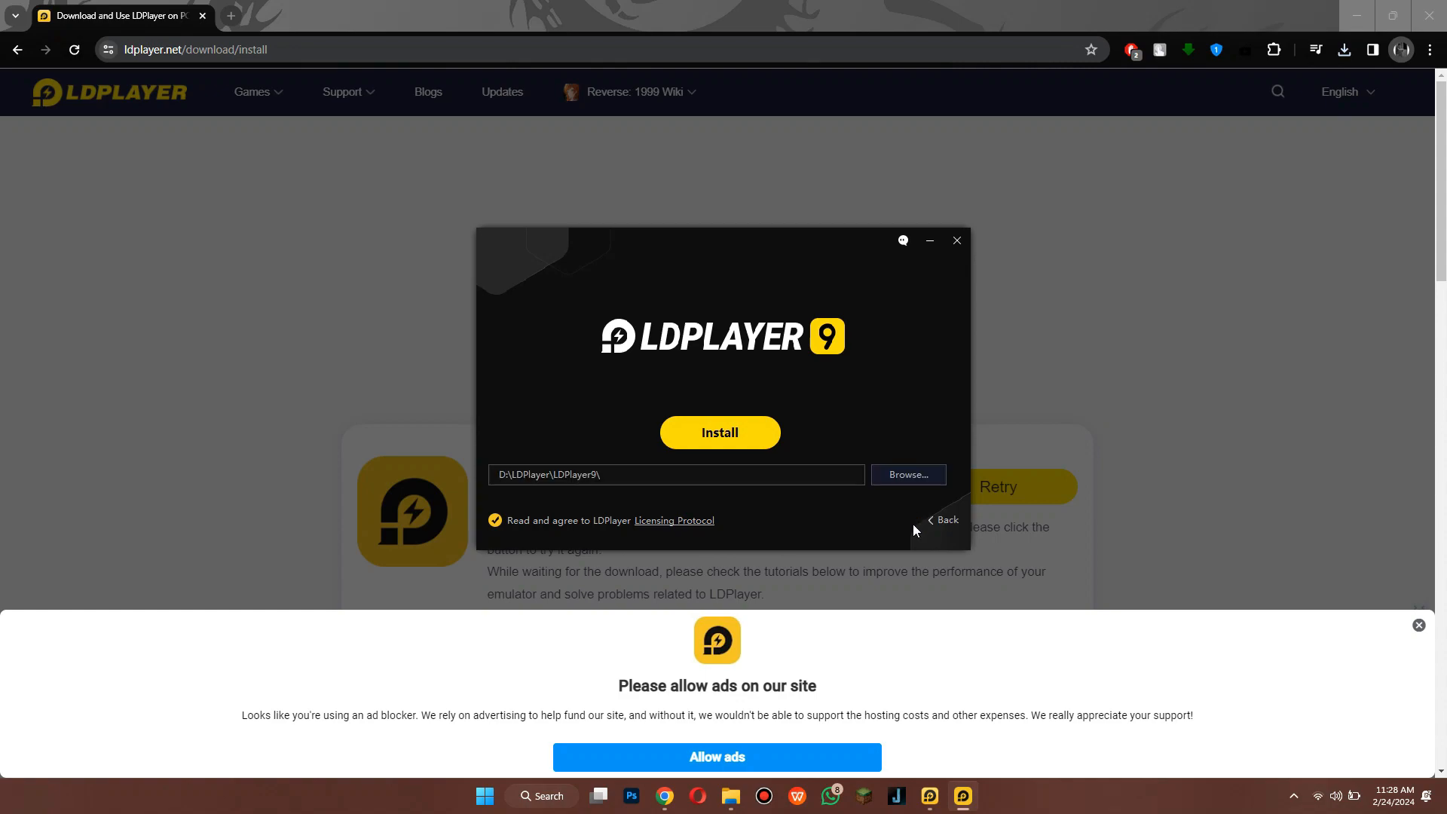
click(719, 432)
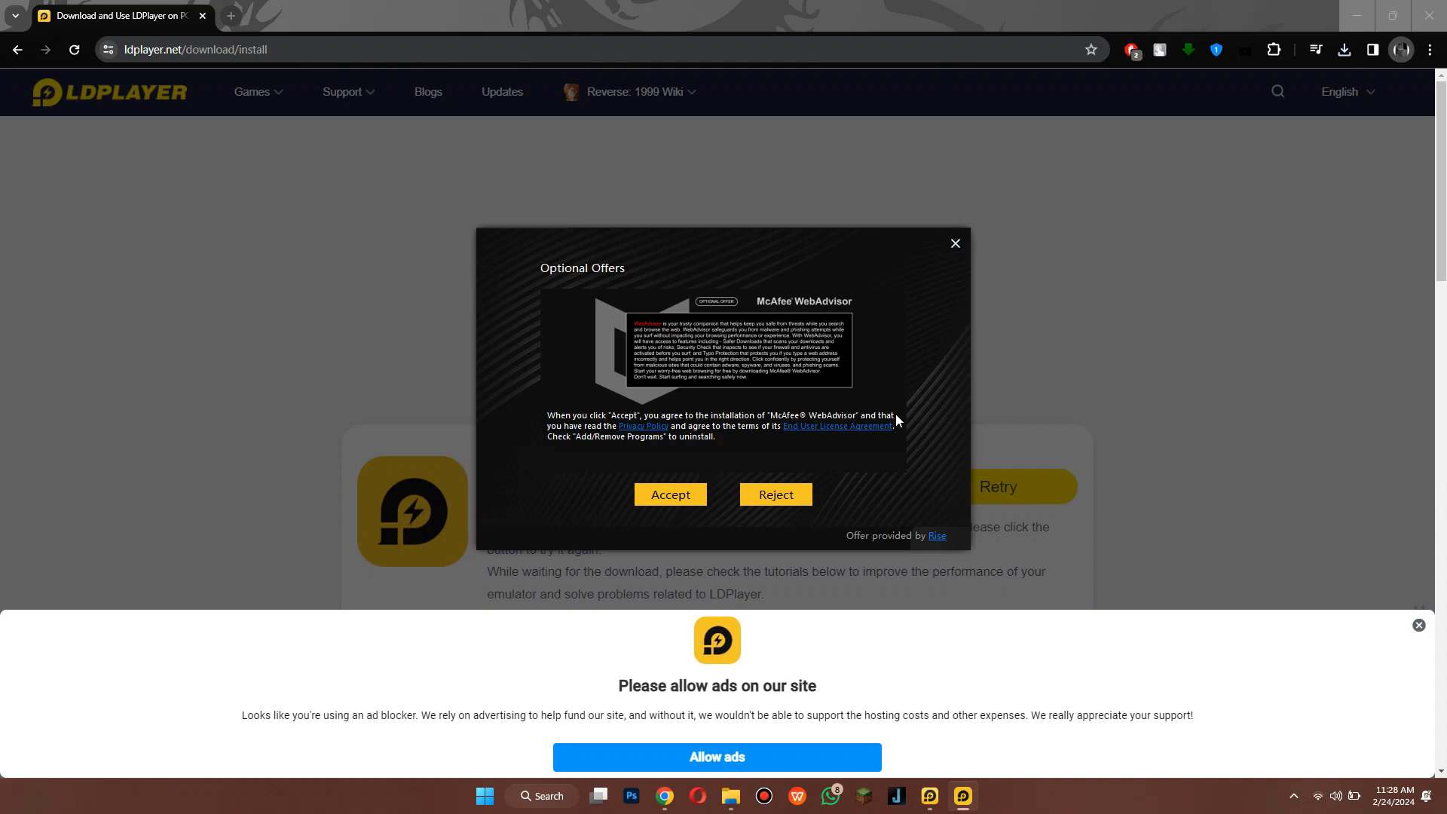
mouse_move(774, 494)
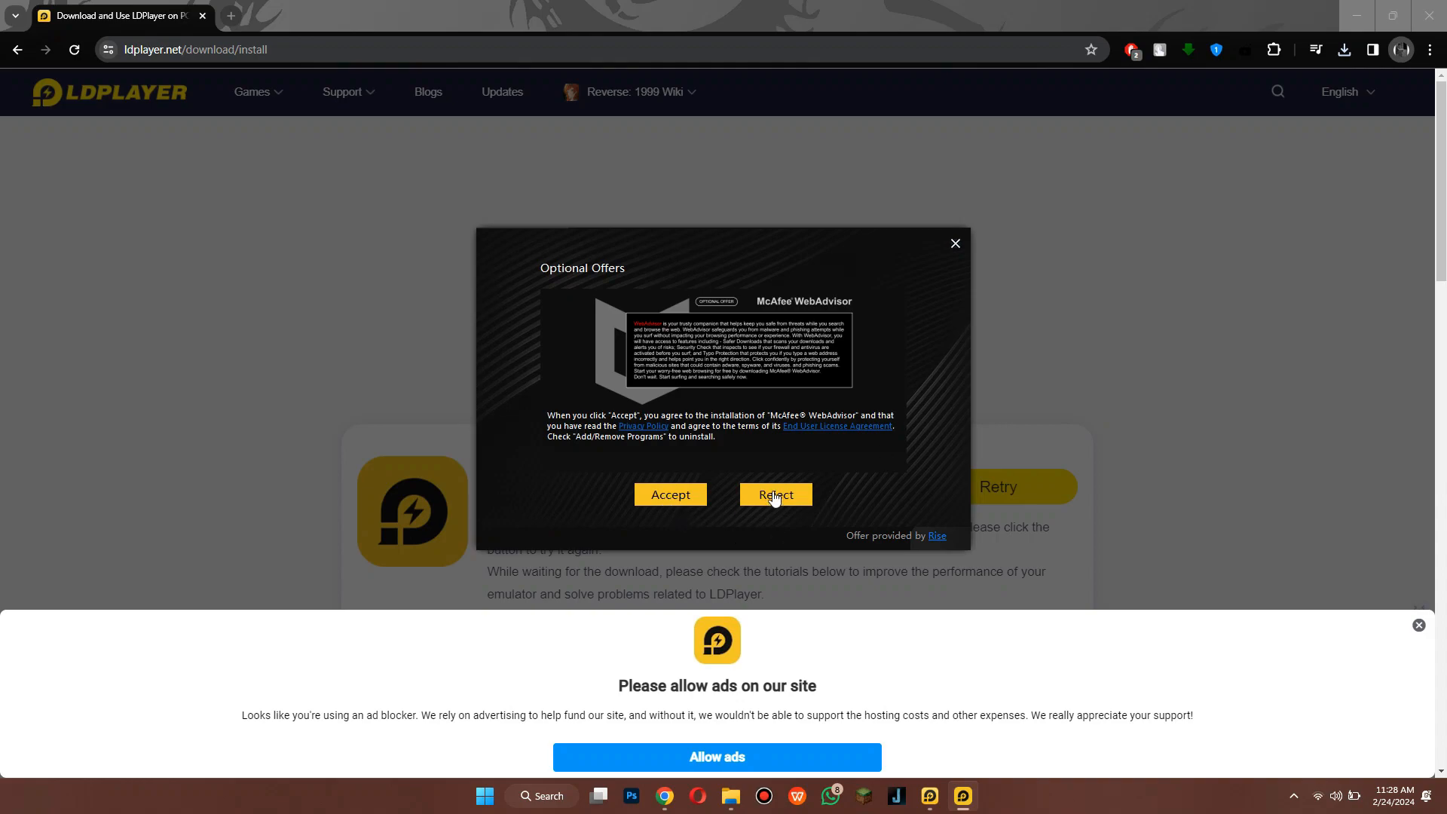
Reject the McAfee WebAdvisor offer so LDPlayer 9 installs and launches.
click(774, 494)
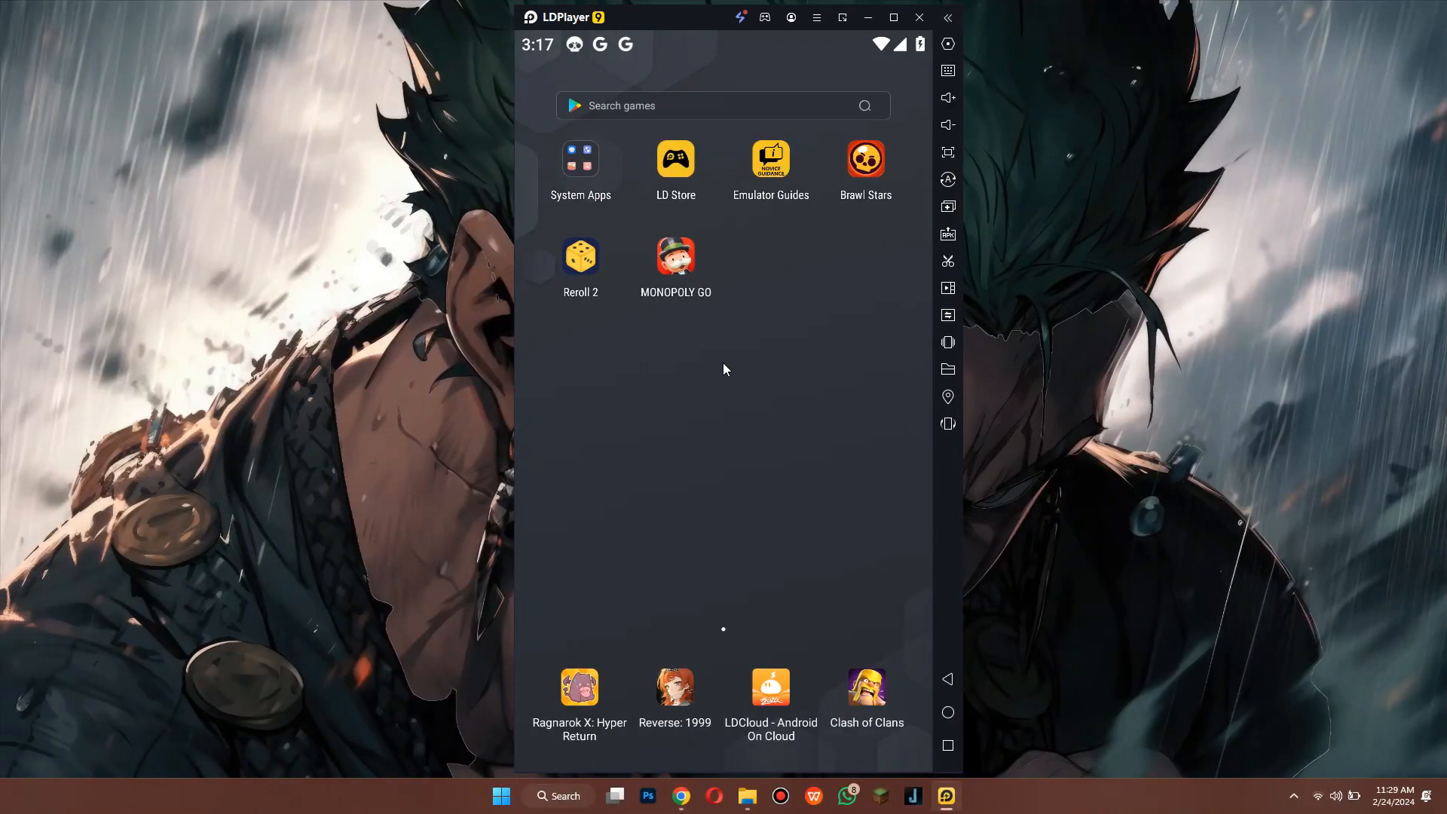
mouse_move(791, 325)
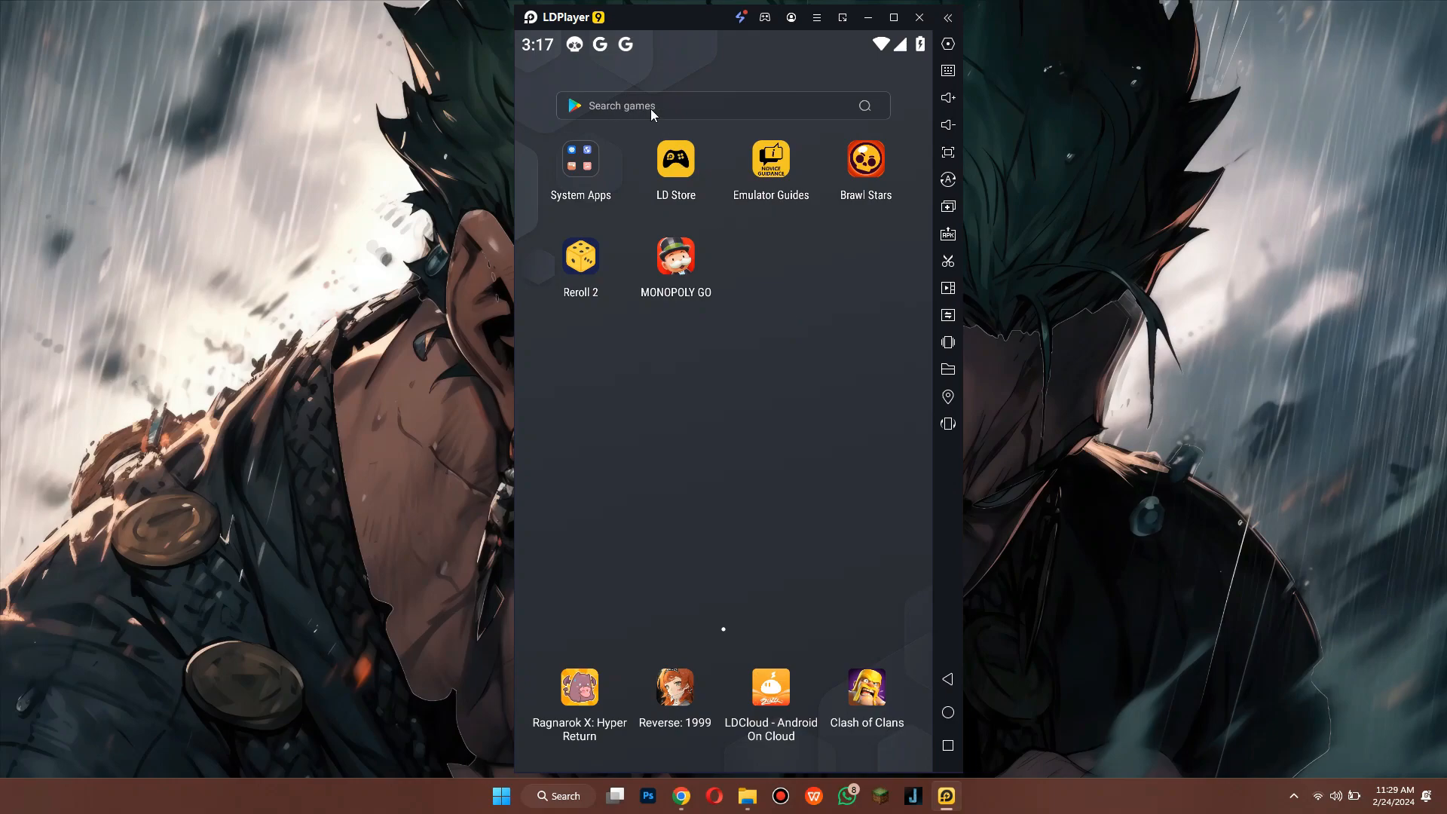
mouse_move(672, 114)
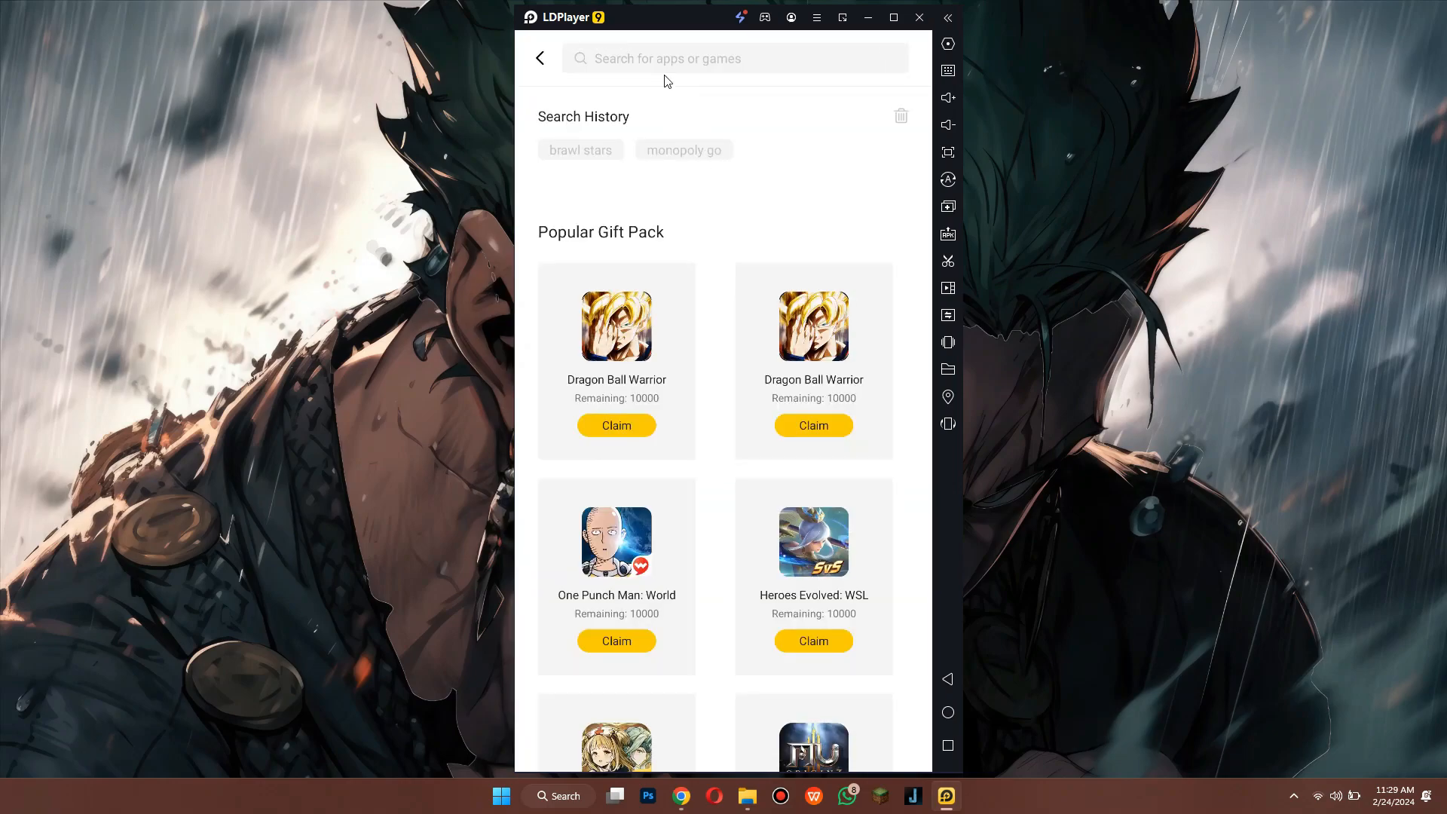
Search the store for 'microsoft au', choose Microsoft Authenticator and start its install.
text(microsoft authenticator)
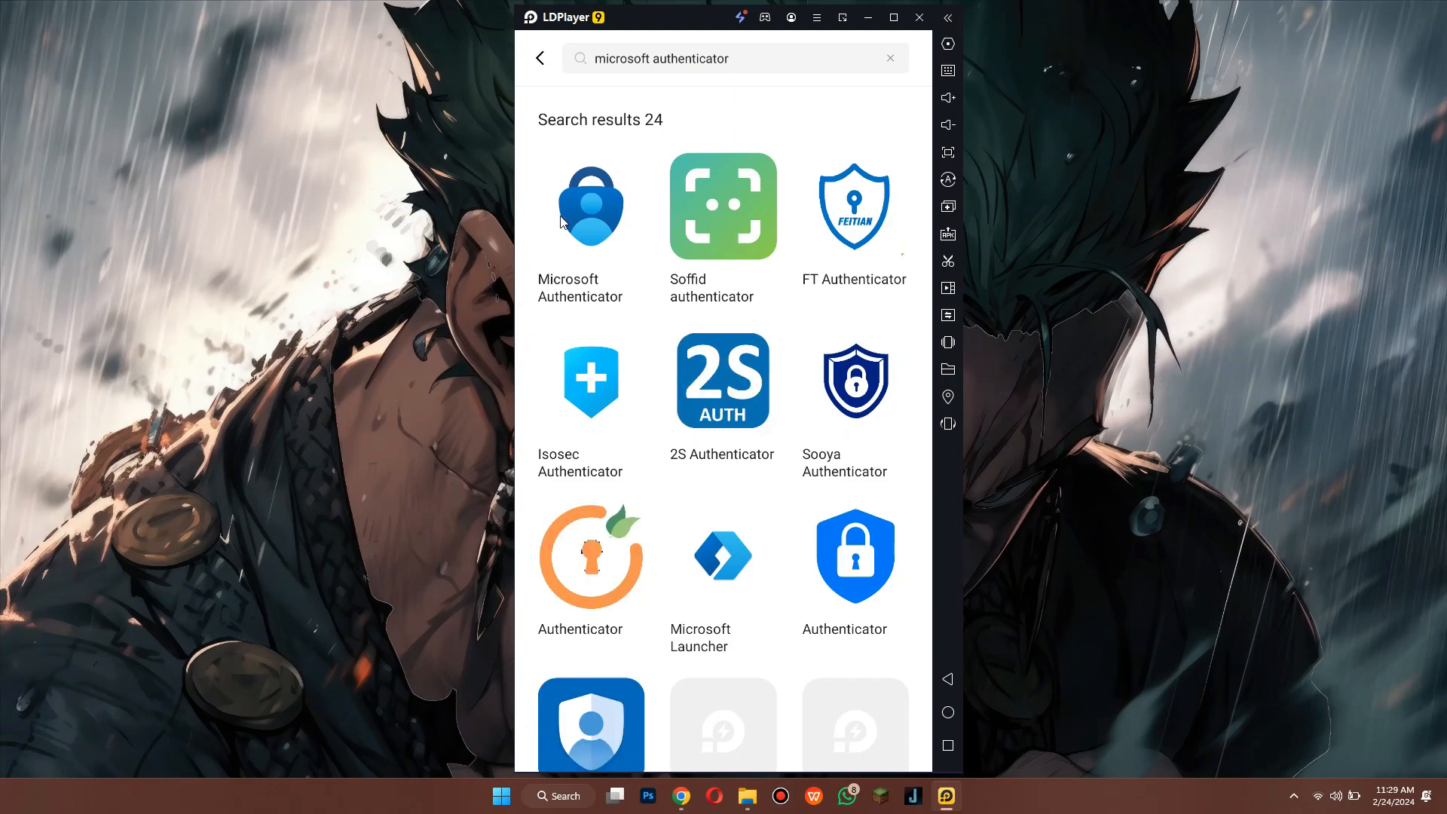
click(589, 206)
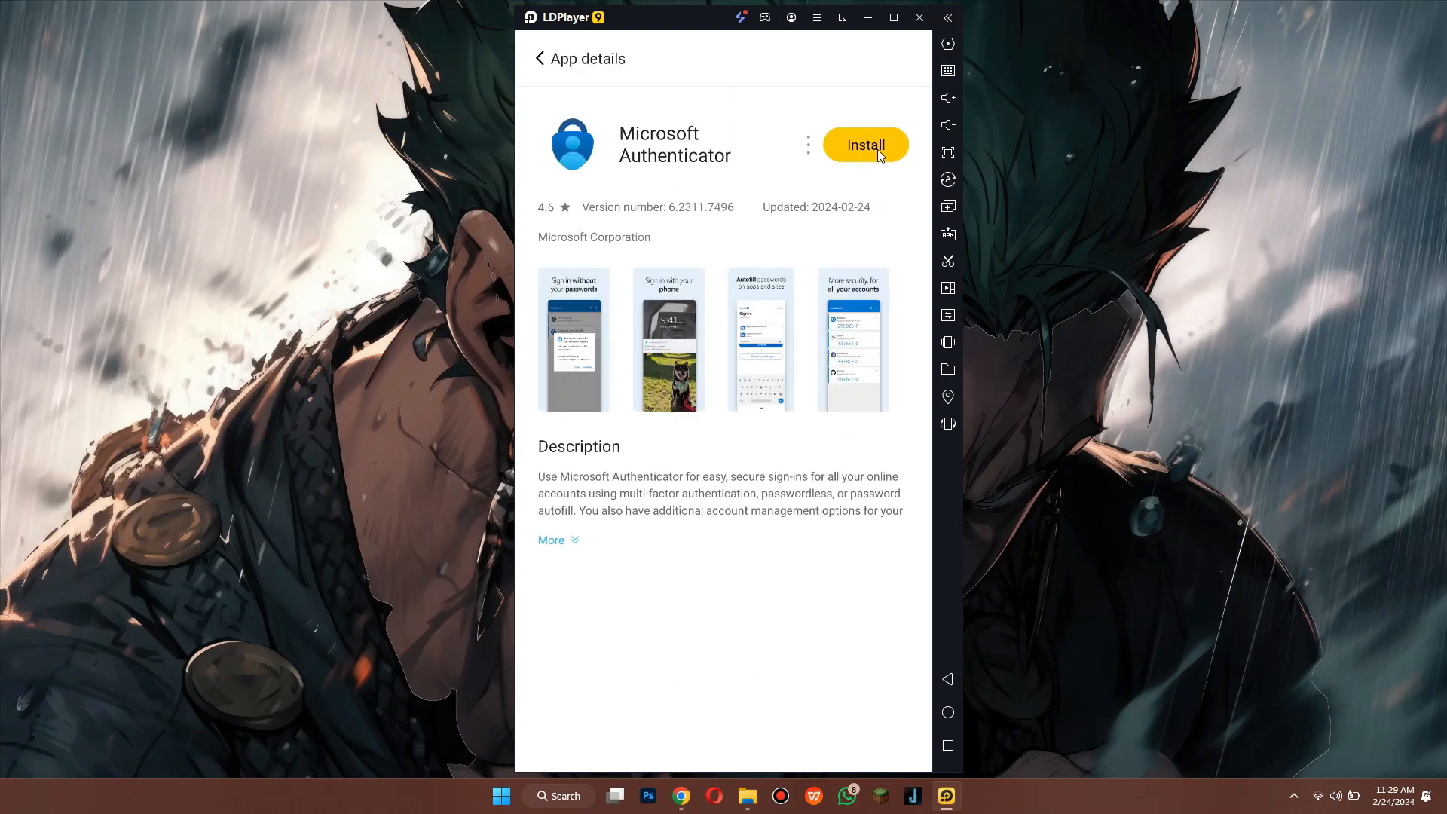
click(863, 145)
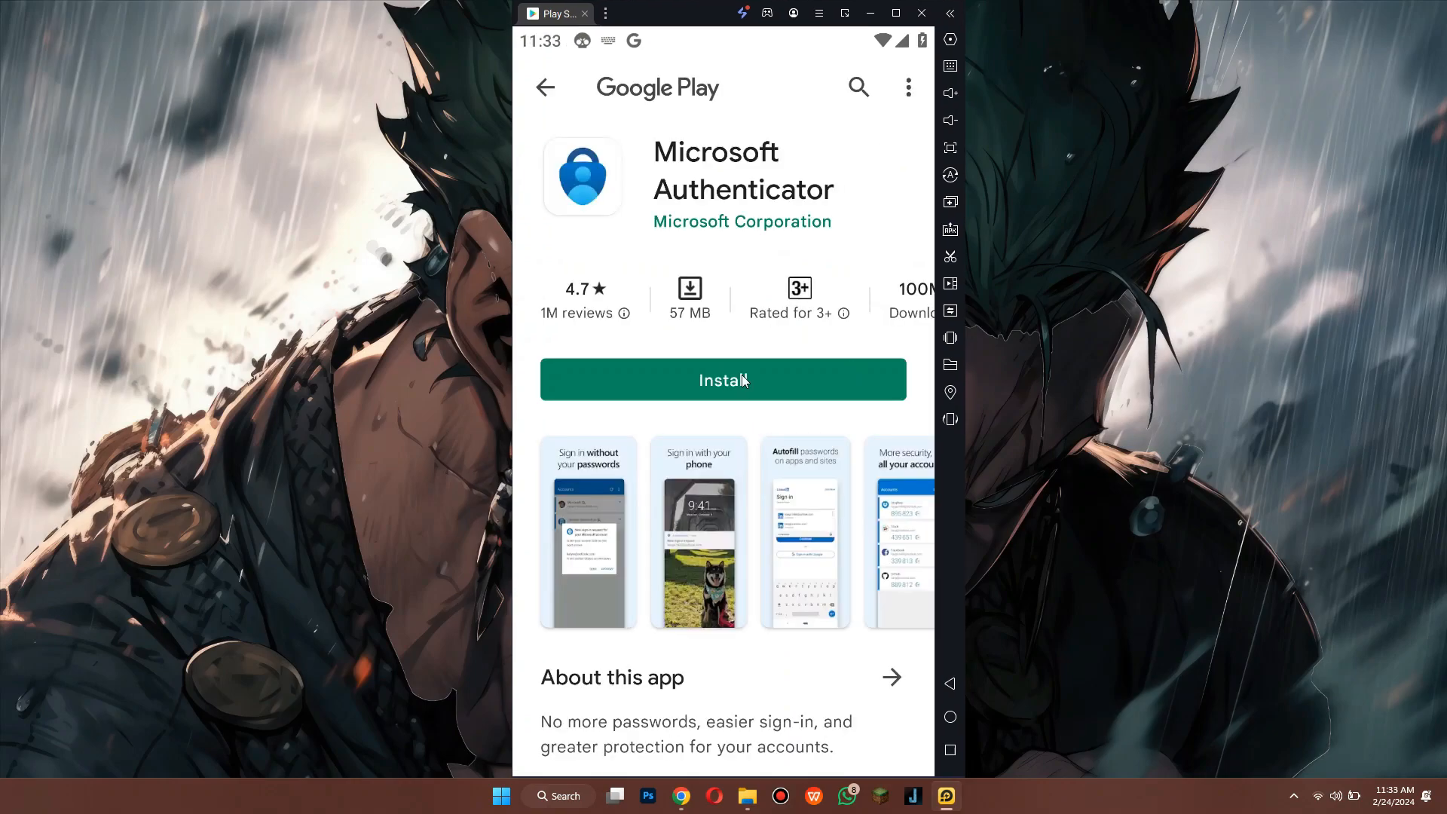
Confirm Install on Google Play so Microsoft Authenticator begins downloading.
click(722, 380)
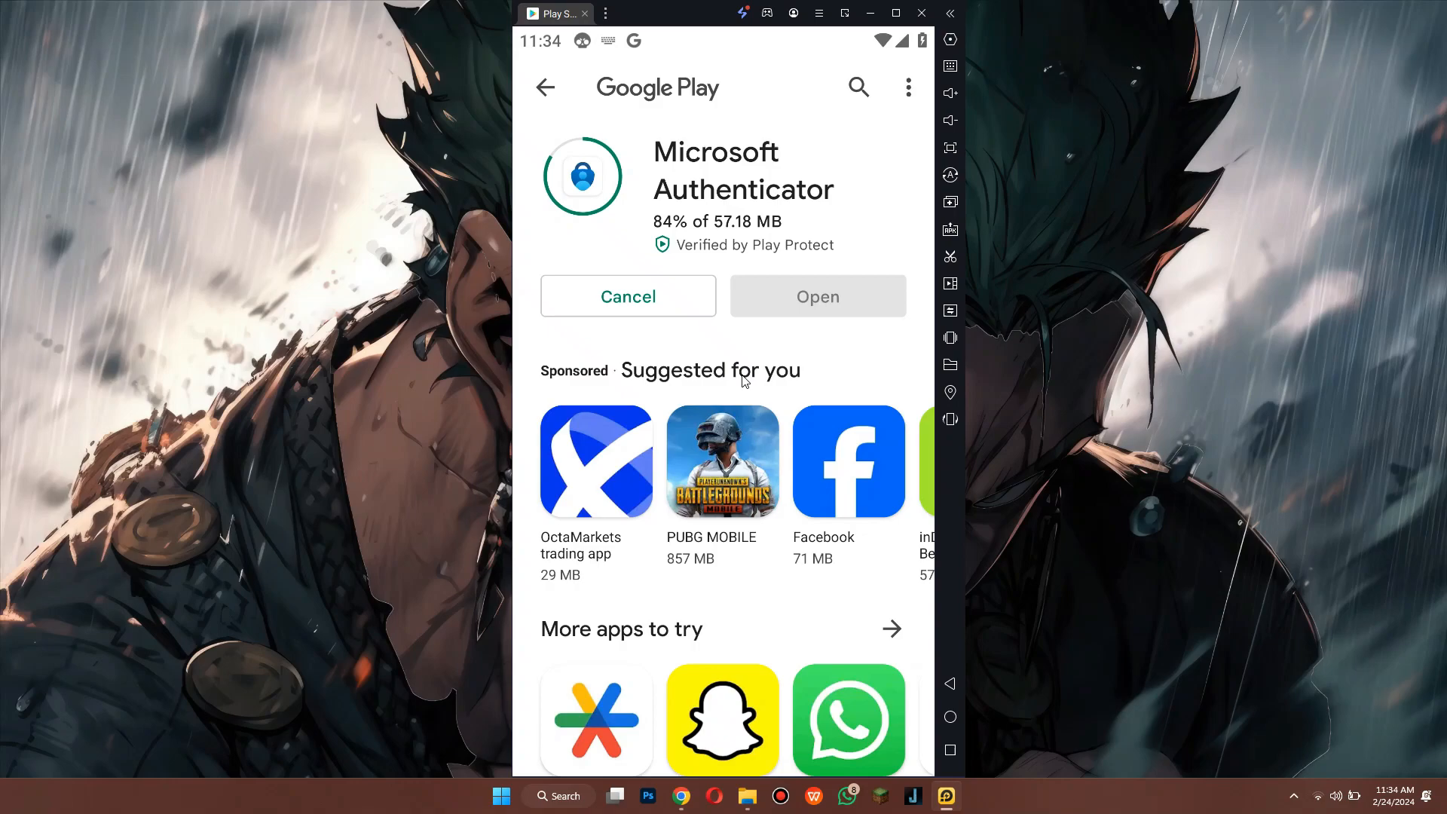